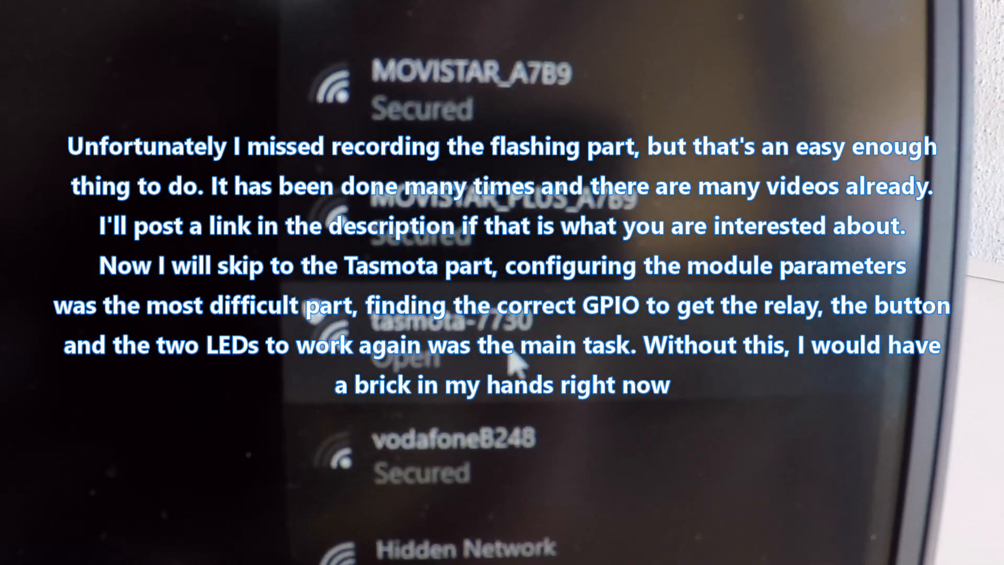
- Connect to the tasmota-7730 Wi-Fi network to reach the valve's setup page
{"action": "left_click", "coordinate": [474, 320]}
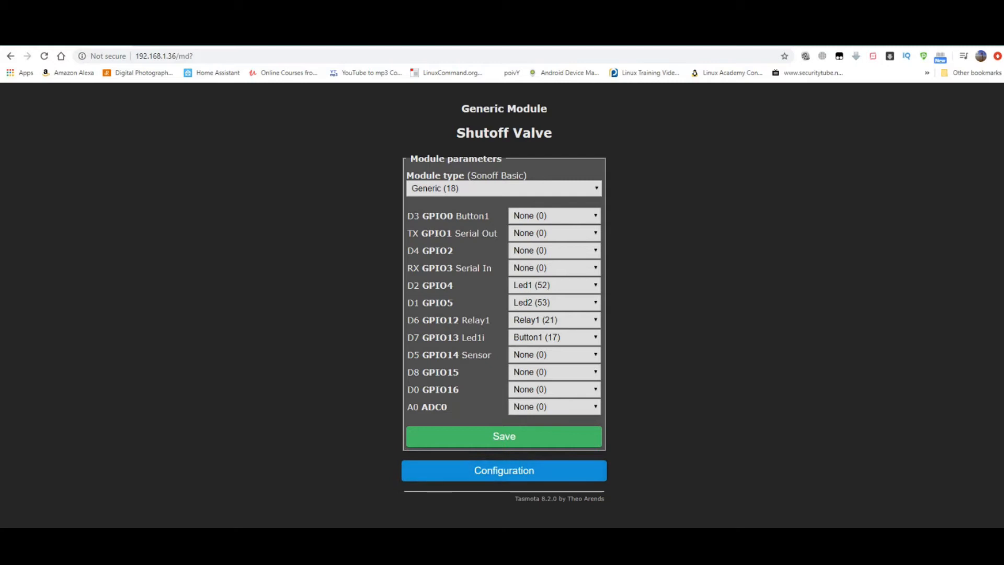
- Return to the valve's main page, toggle the relay OFF then ON, and move to Home Assistant
{"action": "left_click", "coordinate": [503, 470]}
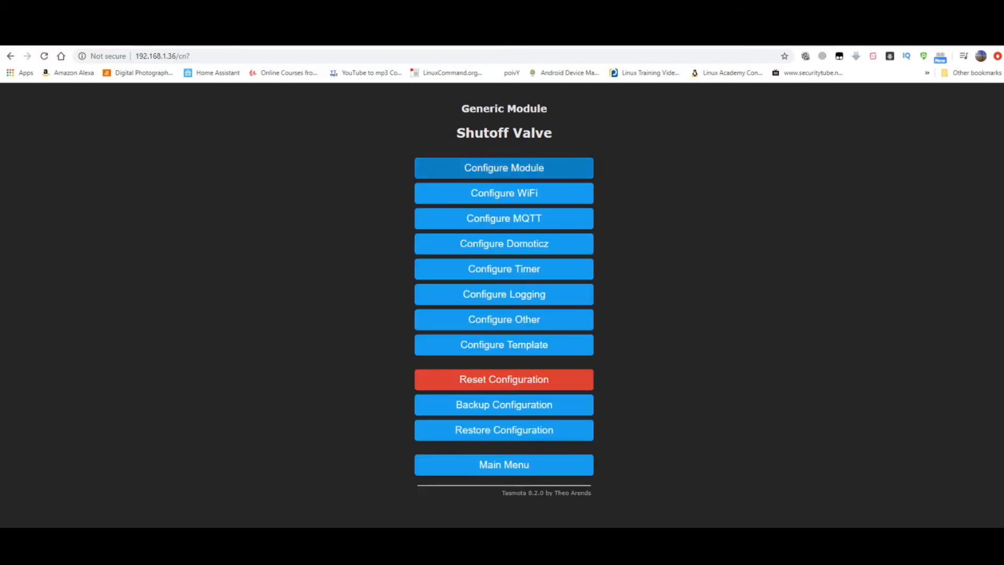
{"action": "left_click", "coordinate": [503, 464]}
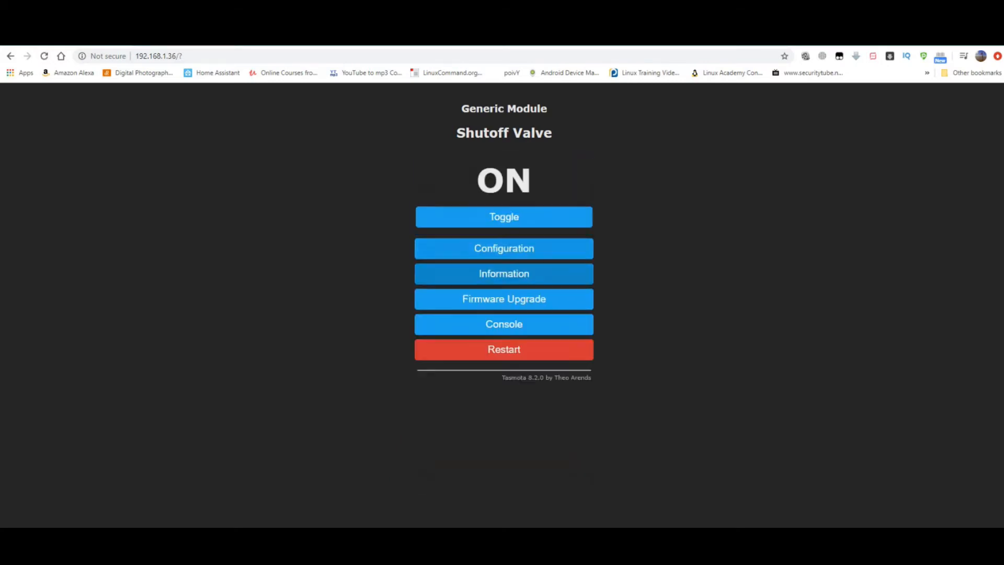
{"action": "left_click", "coordinate": [504, 217]}
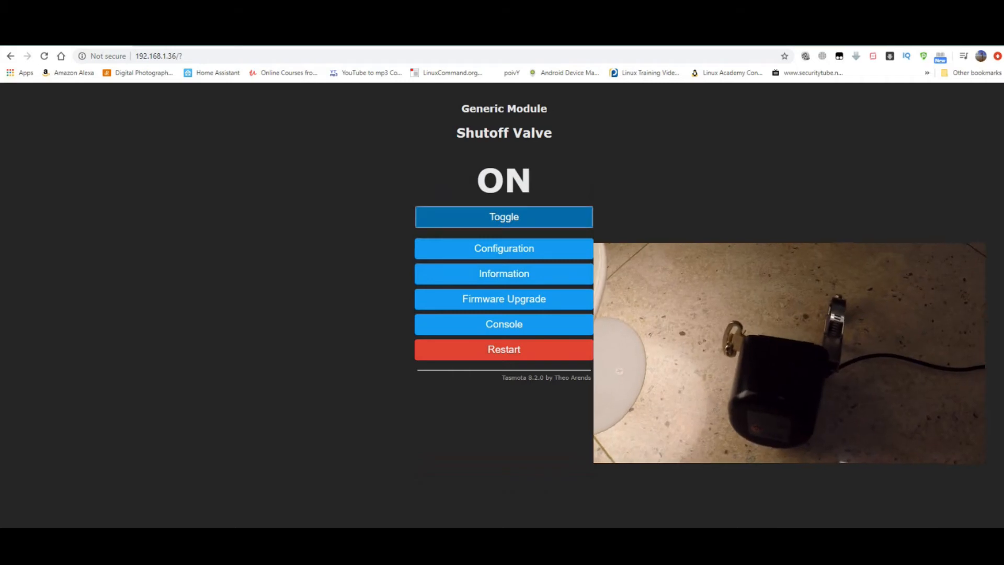
{"action": "left_click", "coordinate": [504, 216]}
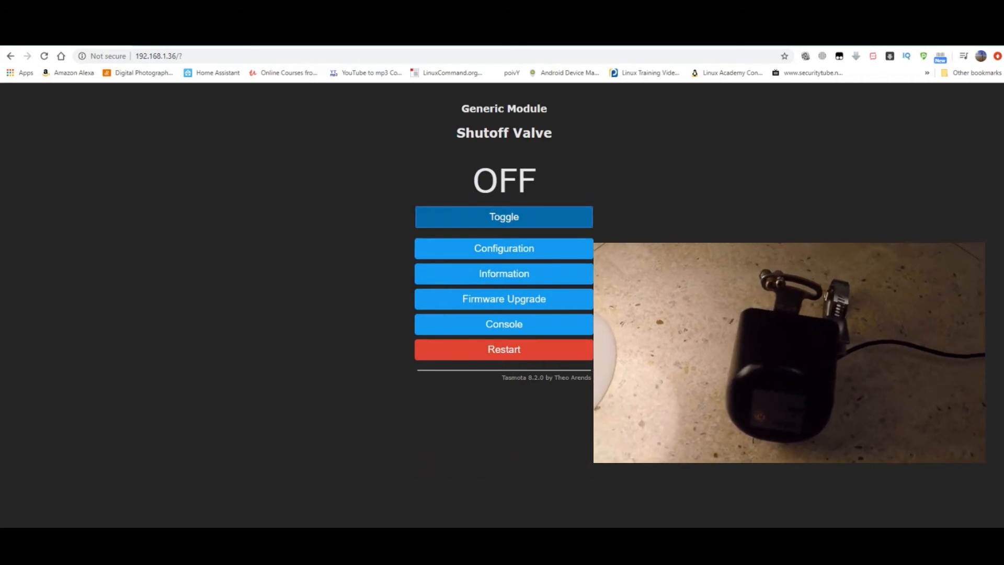
{"action": "left_click", "coordinate": [504, 216]}
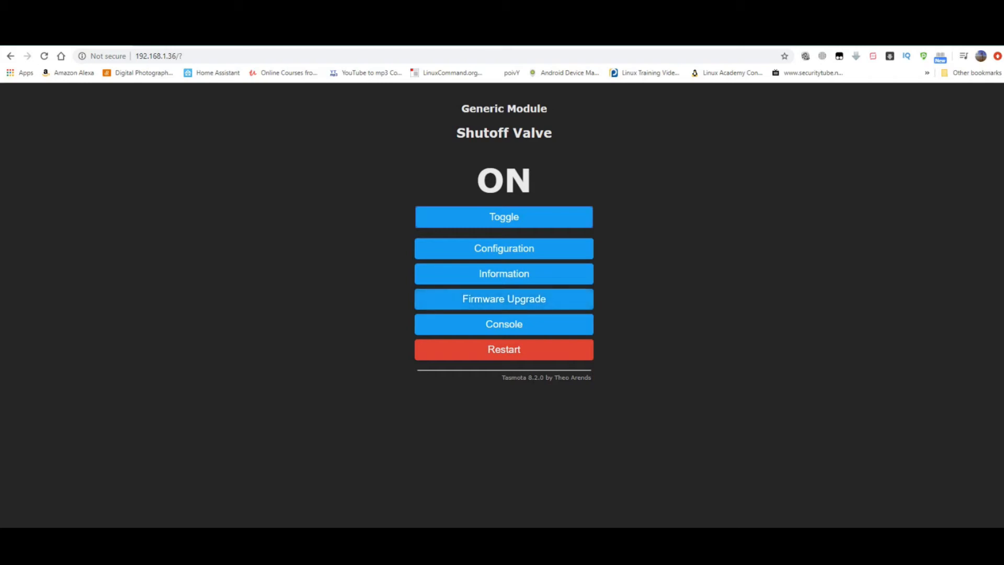
{"action": "left_click", "coordinate": [503, 249]}
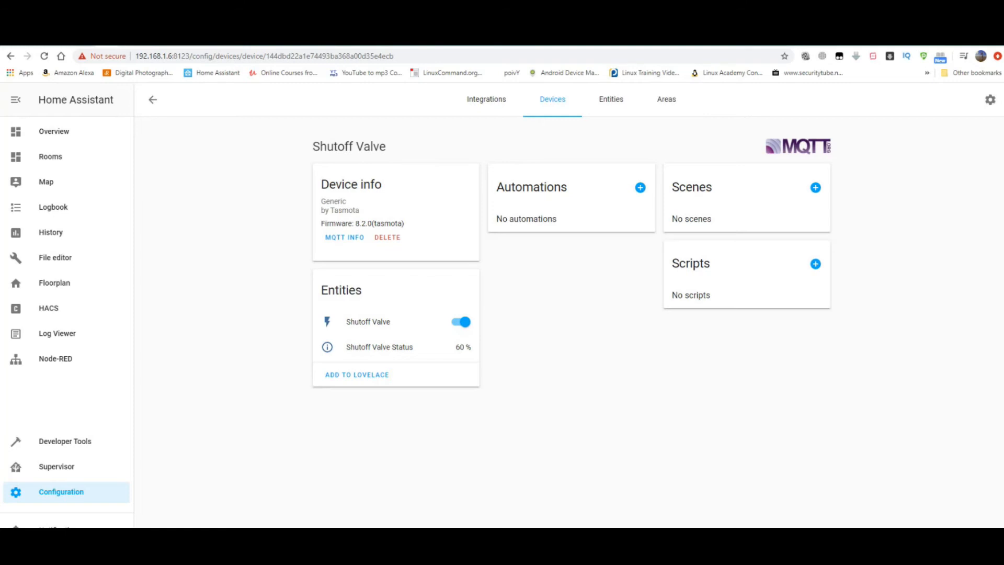
- Set the switch entity ID to switch.shutoff_valve and its name override to 'Shutoff Valve'
{"action": "left_click", "coordinate": [367, 321]}
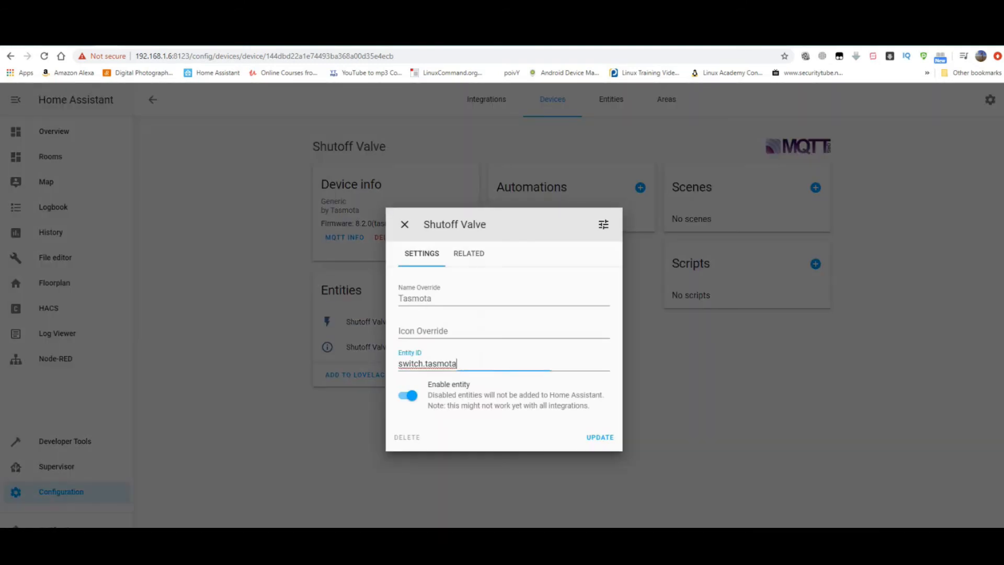
{"action": "double_click", "coordinate": [438, 363]}
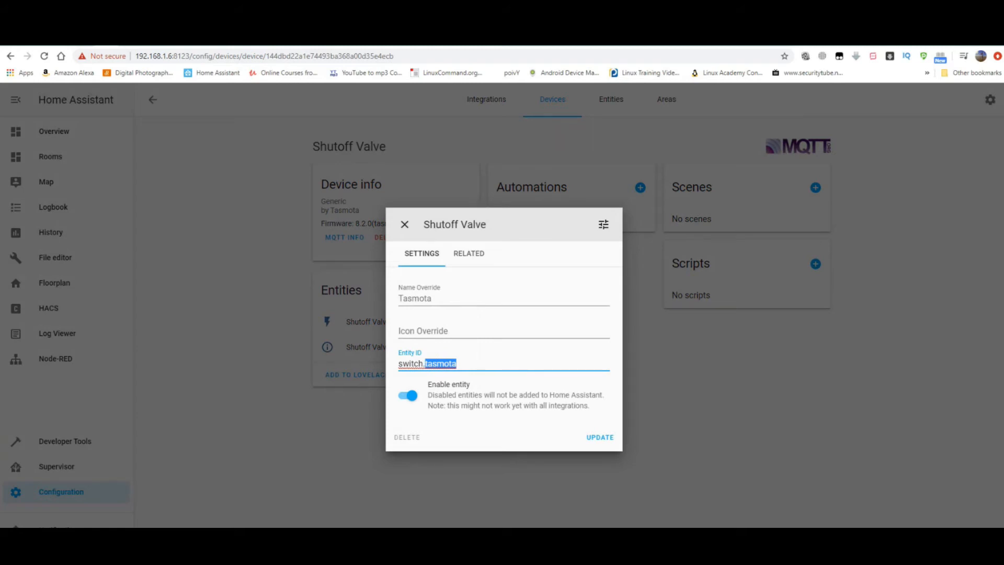
{"action": "type", "text": "s"}
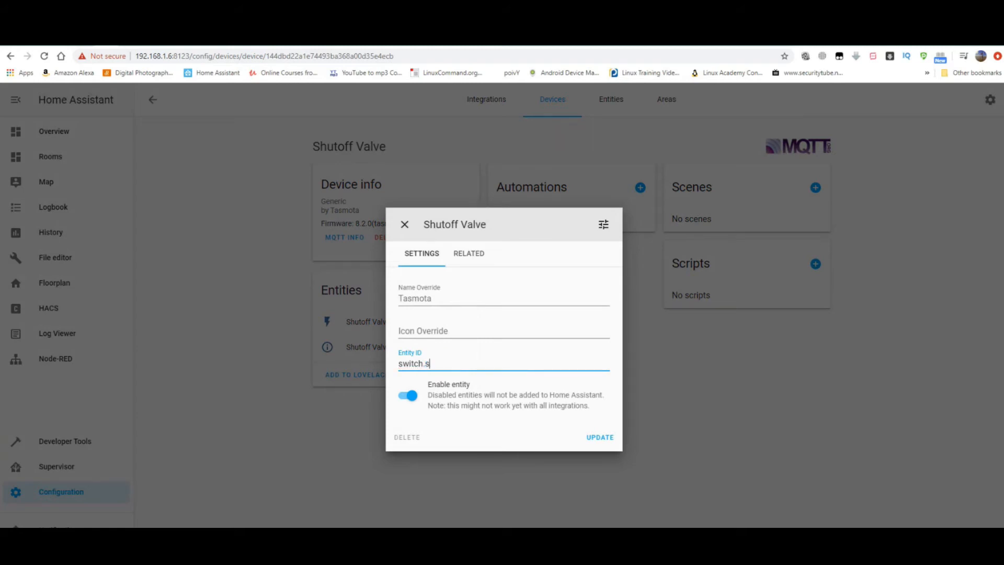
{"action": "type", "text": "hut"}
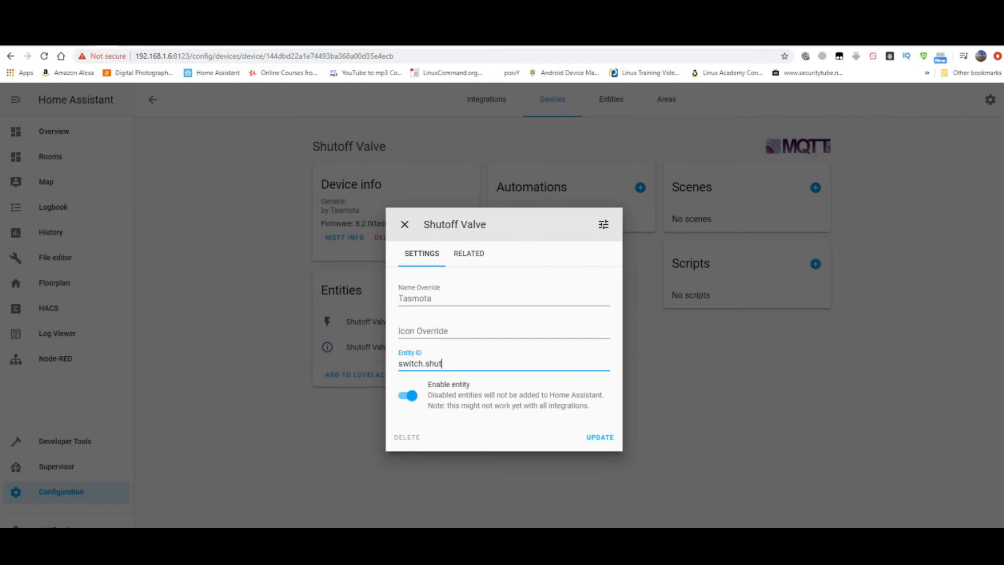
{"action": "type", "text": "off_valve"}
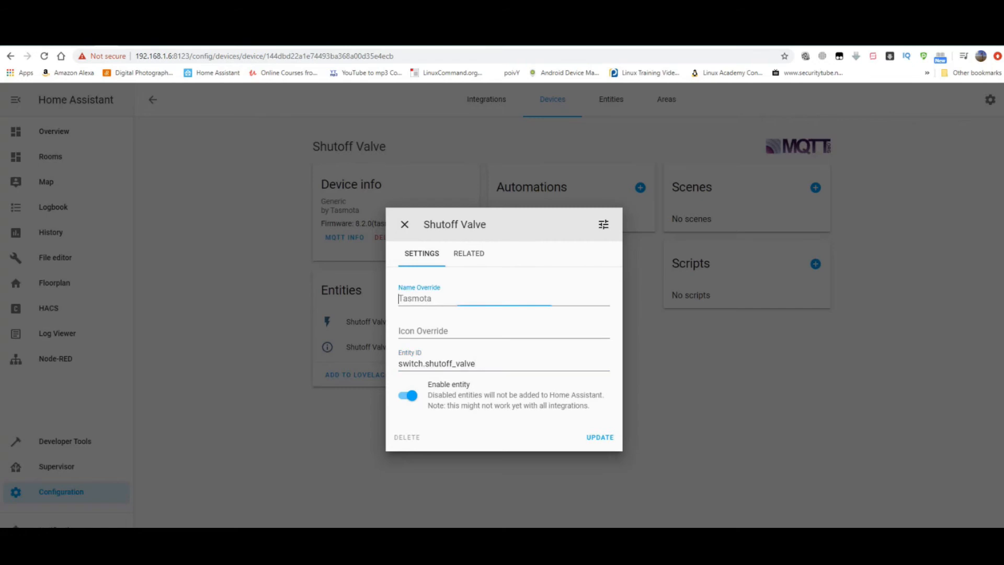
{"action": "type", "text": "Shutoff Valve Status"}
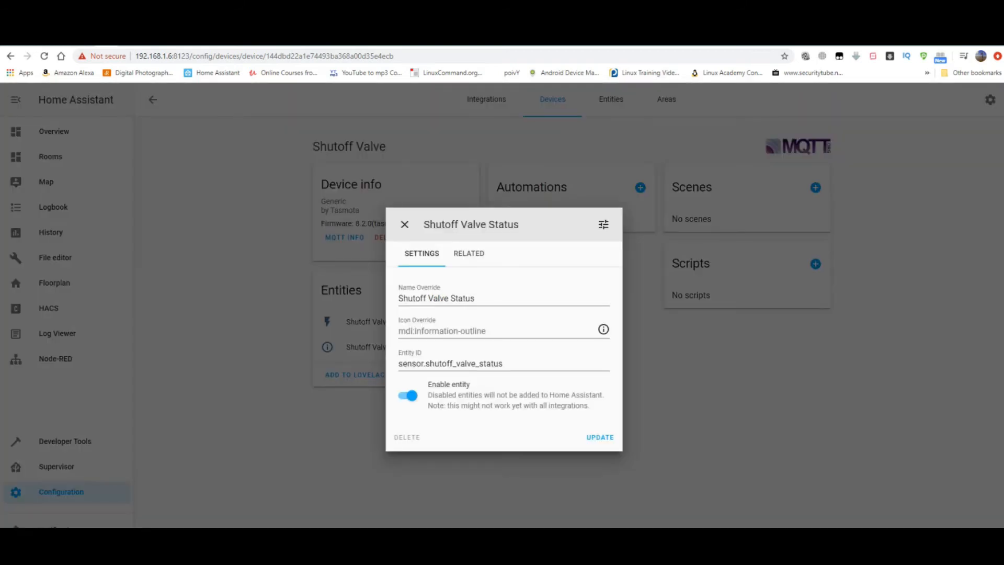
{"action": "left_click", "coordinate": [403, 224]}
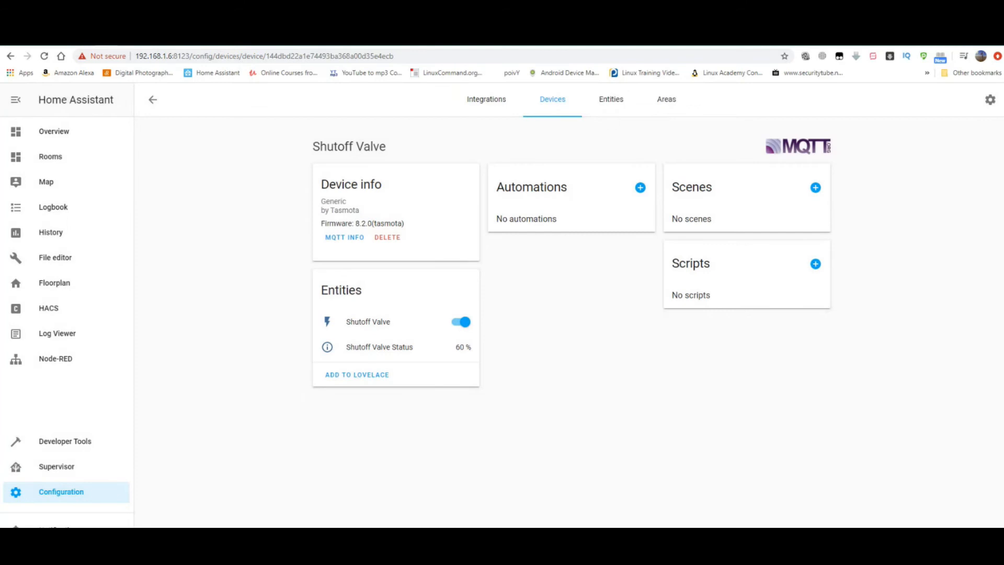
- Toggle the Shutoff Valve switch off, on, then off from the Entities card
{"action": "left_click", "coordinate": [460, 322]}
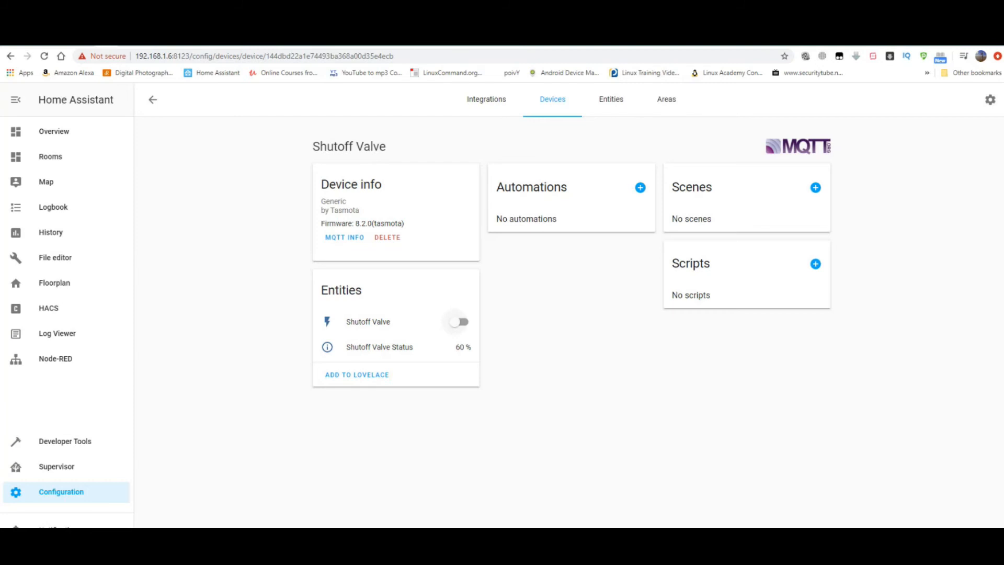
{"action": "left_click", "coordinate": [458, 322]}
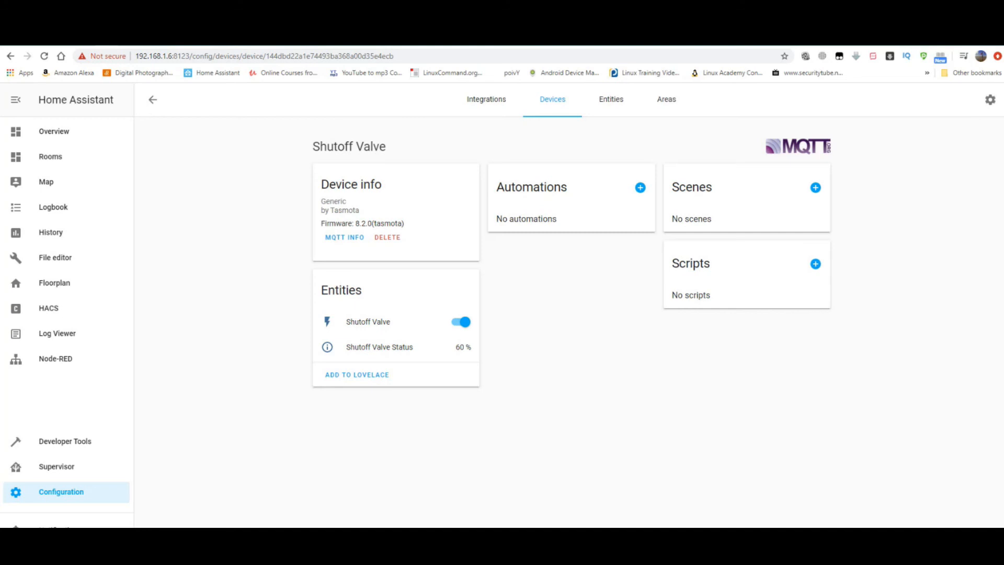
{"action": "left_click", "coordinate": [461, 321]}
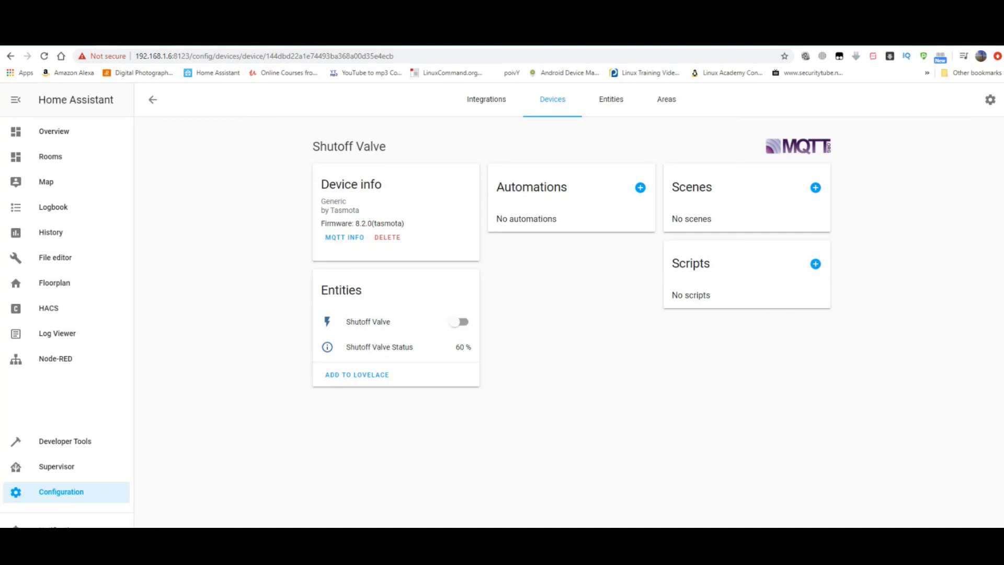